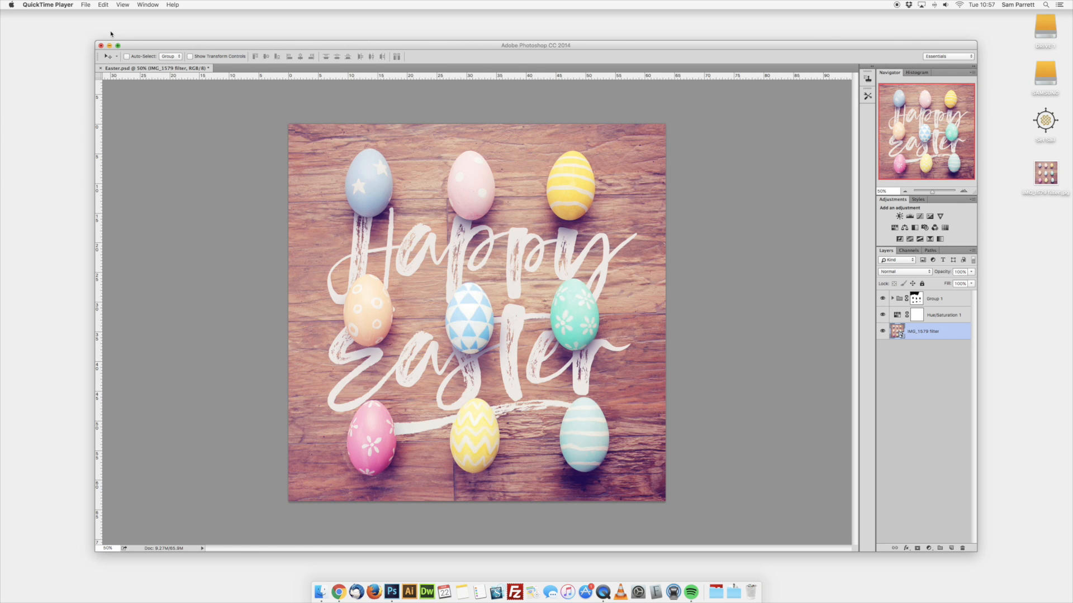
Create a new blank 1080×1080 document named Easter.
click(66, 4)
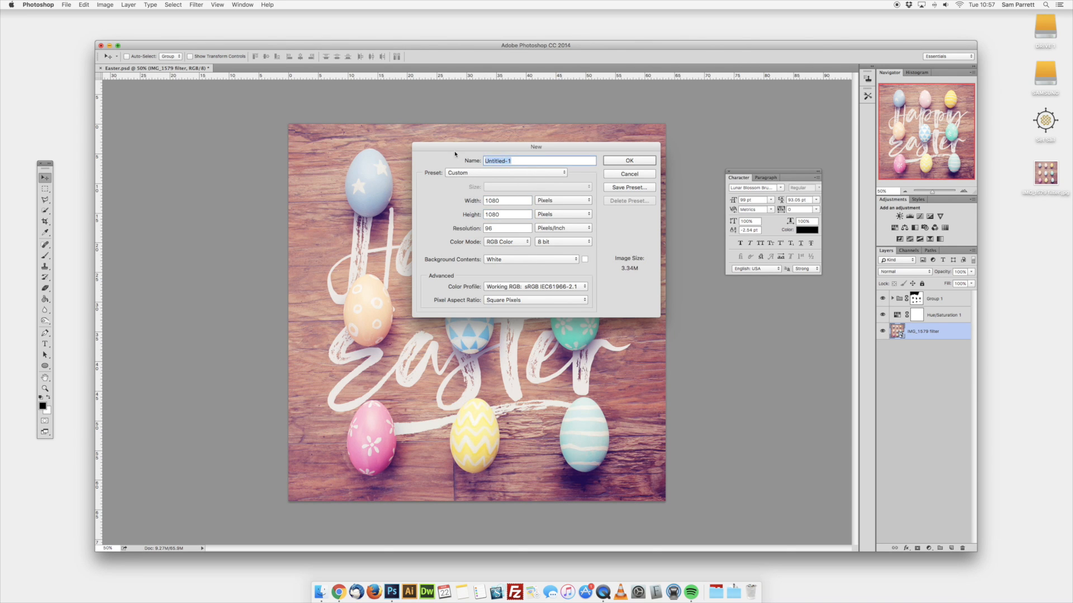
click(627, 159)
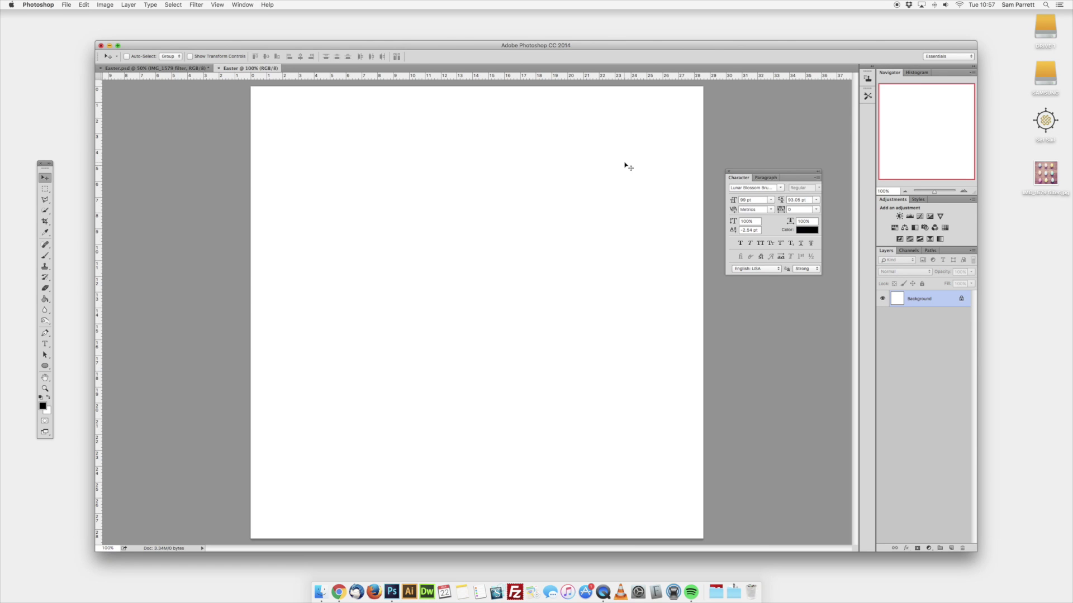
mouse_move(228, 92)
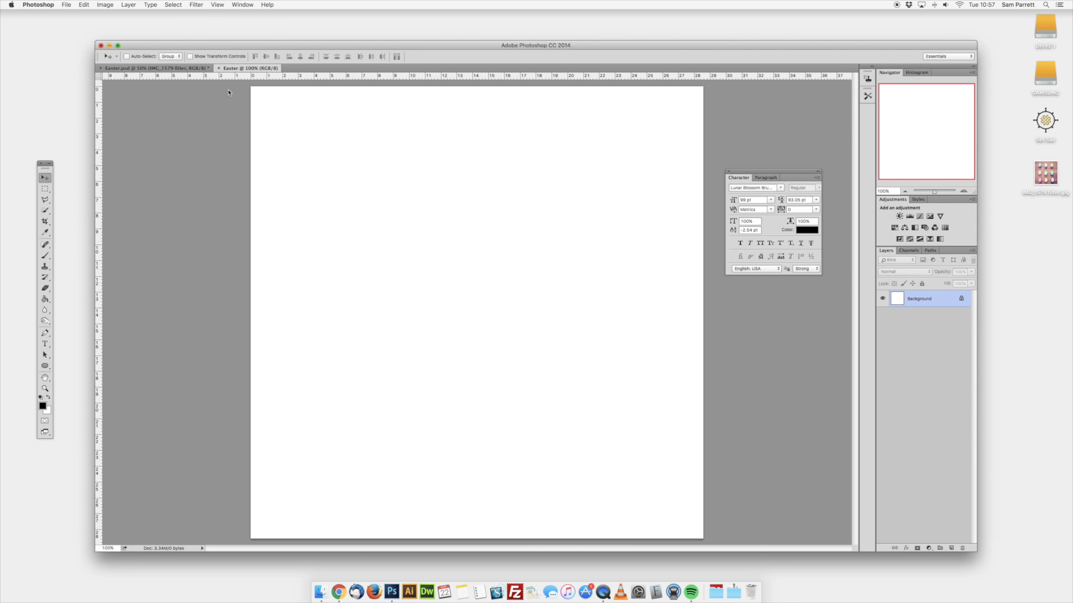
Open the Easter eggs JPEG from the desktop, then return to the blank Easter document.
click(66, 4)
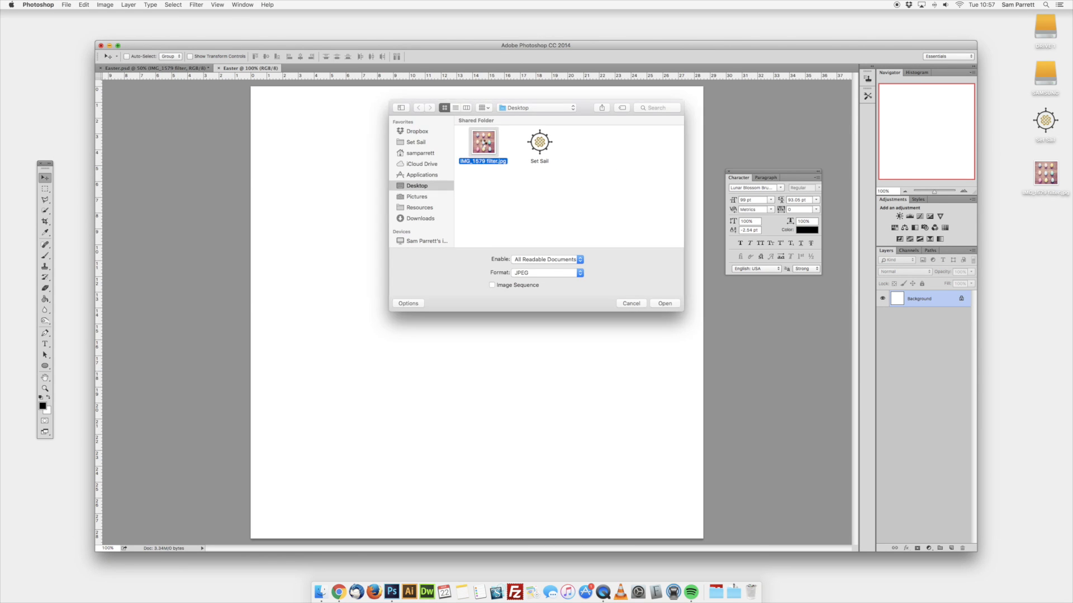
click(662, 302)
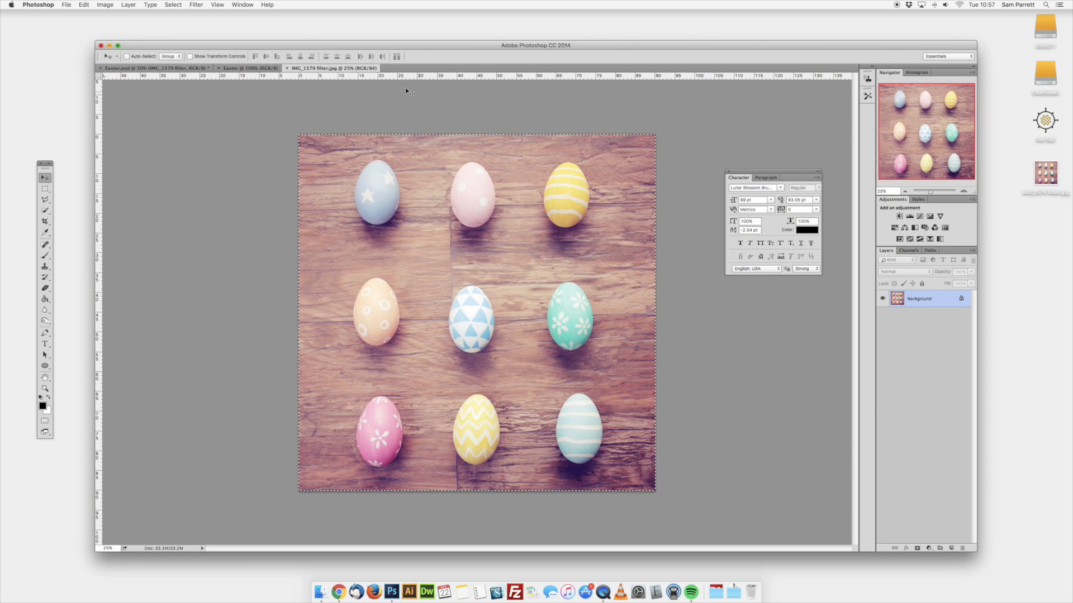
click(243, 68)
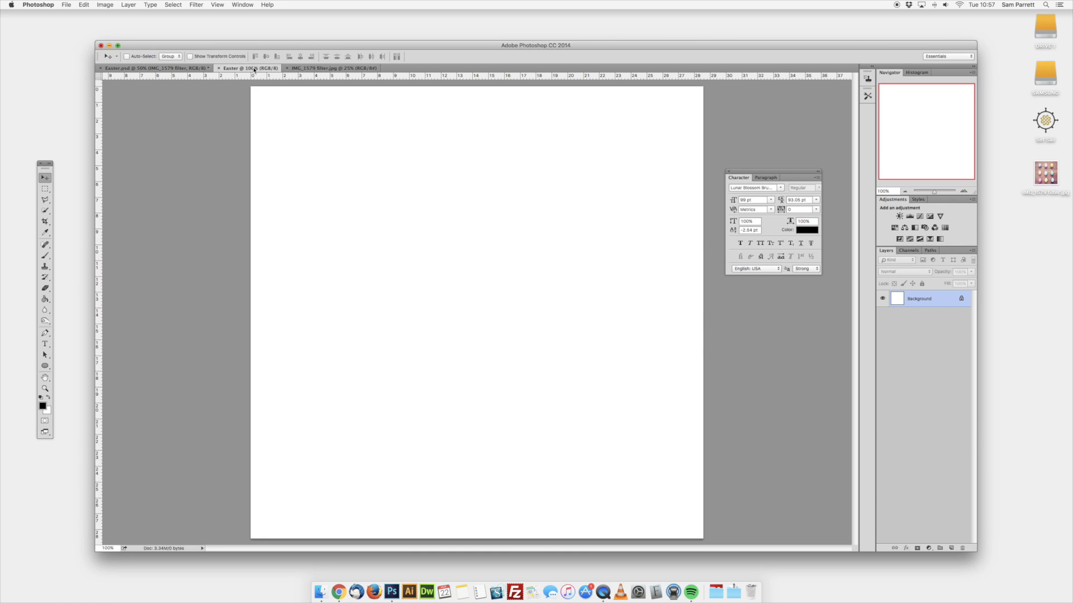
Paste the egg photo as a new layer filling the square Easter canvas.
click(249, 68)
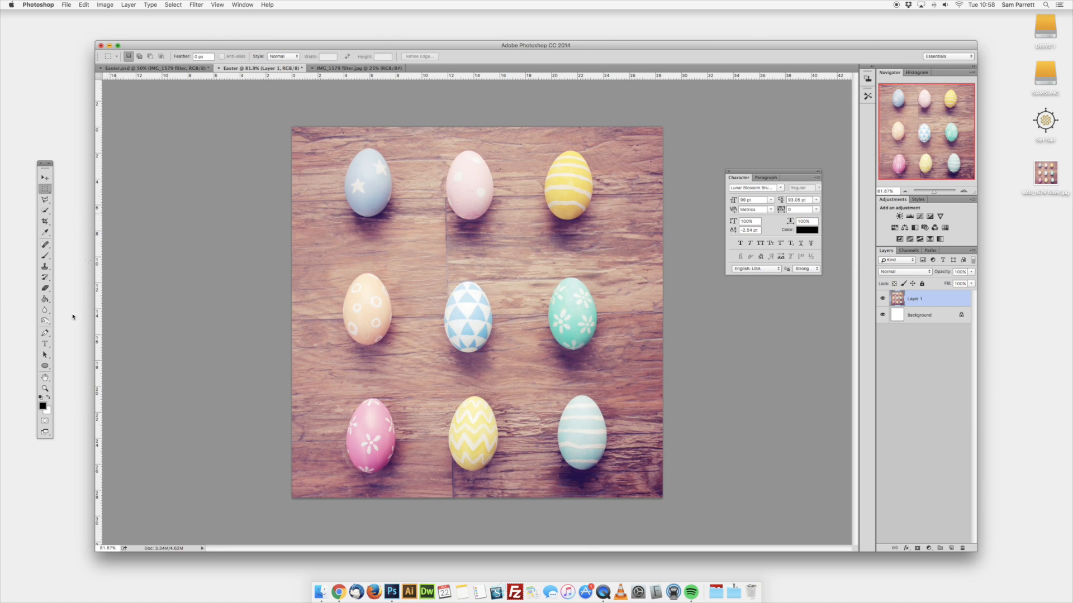
Set the foreground colour to white and start a brush-script text layer reading 'Happy'.
click(45, 343)
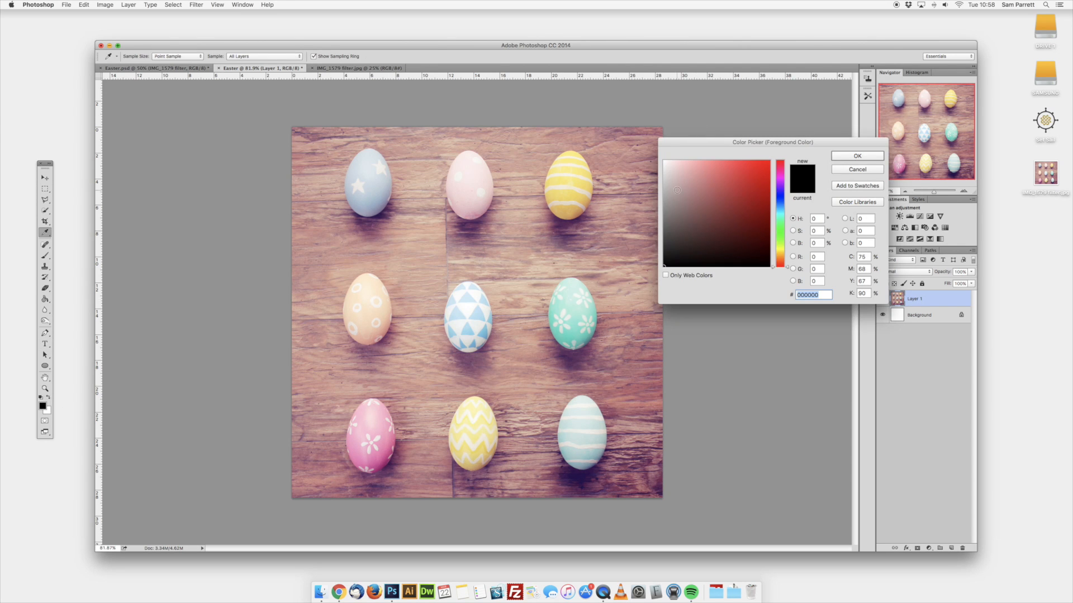
click(856, 169)
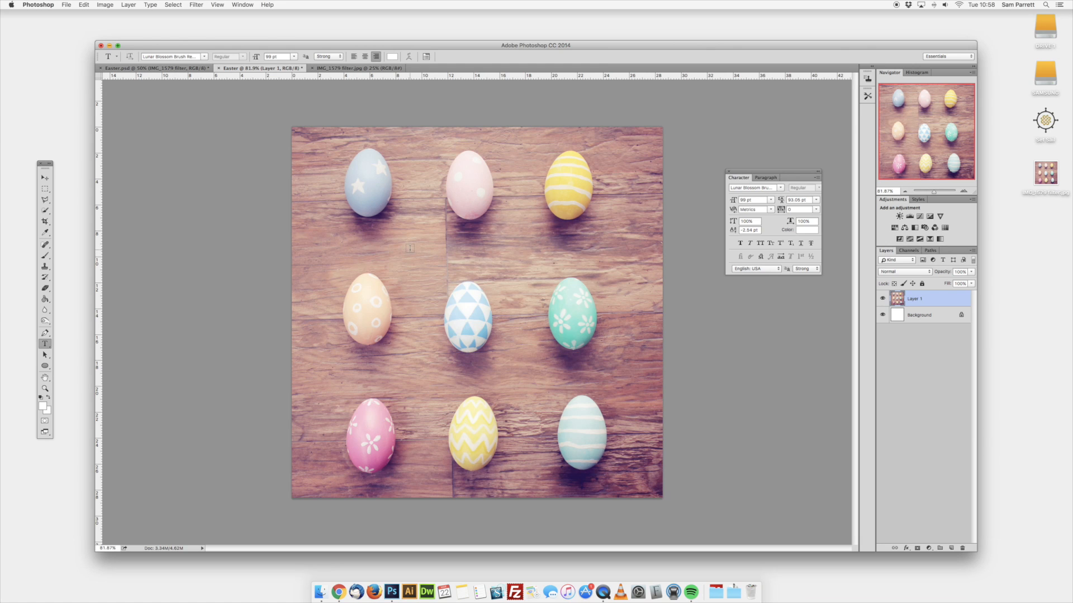
click(429, 257)
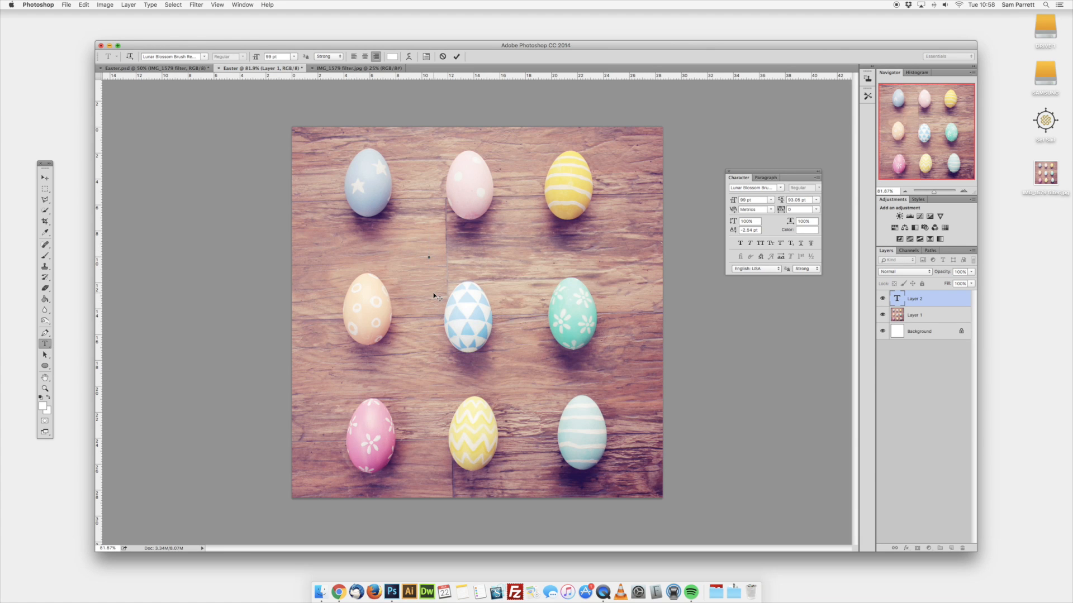
text(Happy)
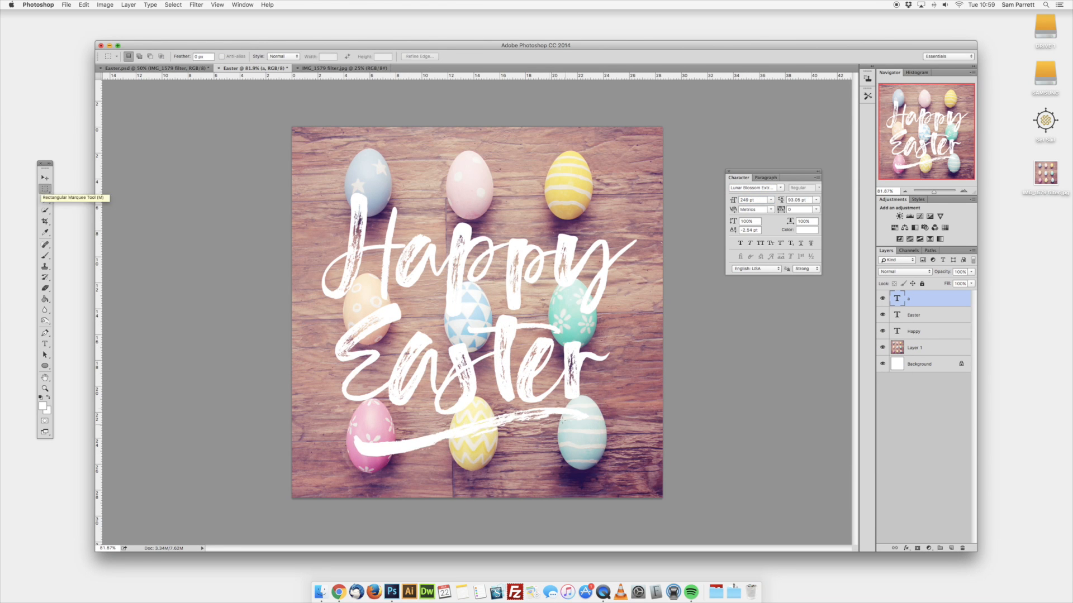
Select the Happy, Easter and swash type layers and rasterize them.
click(913, 331)
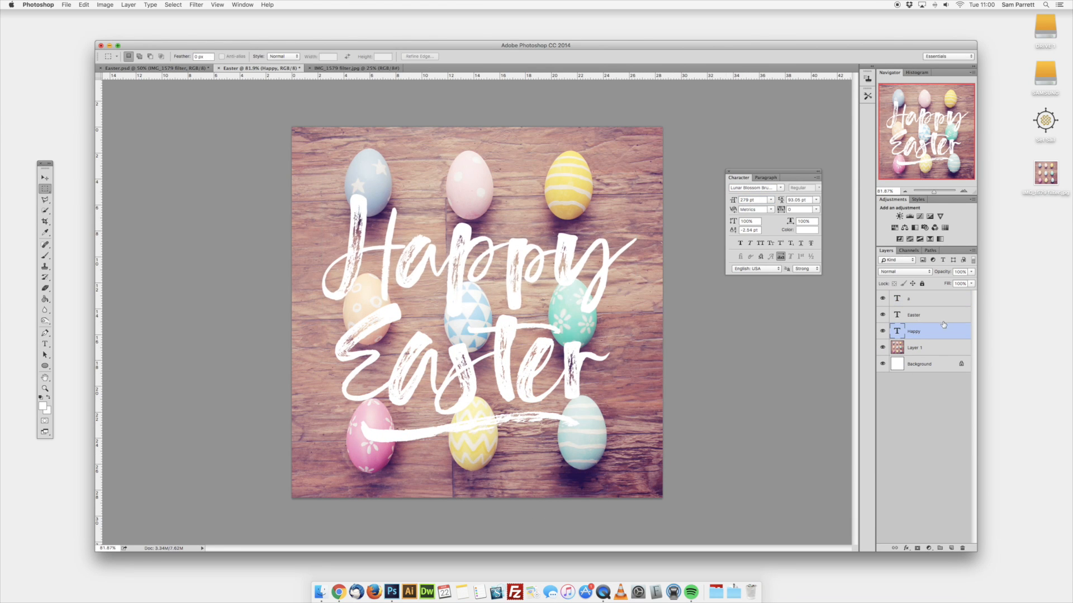
mouse_move(922, 313)
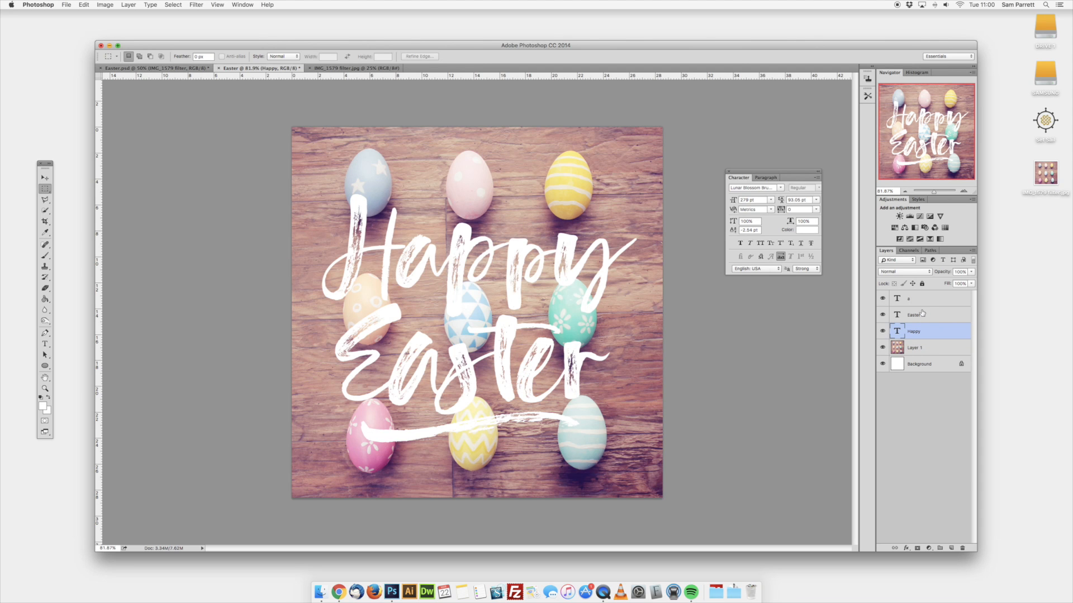
click(924, 298)
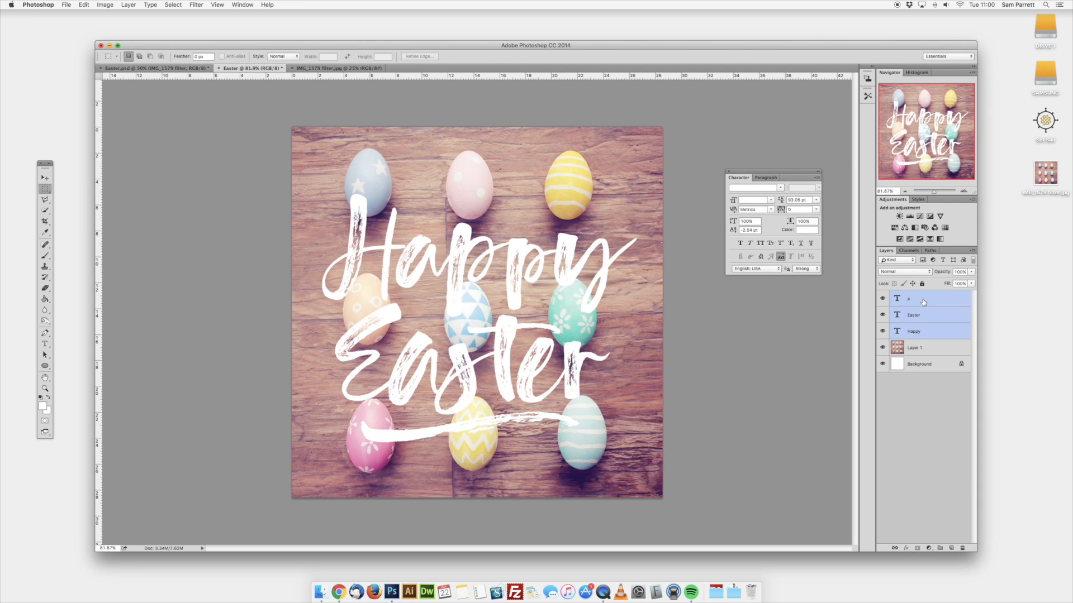
right_click(908, 299)
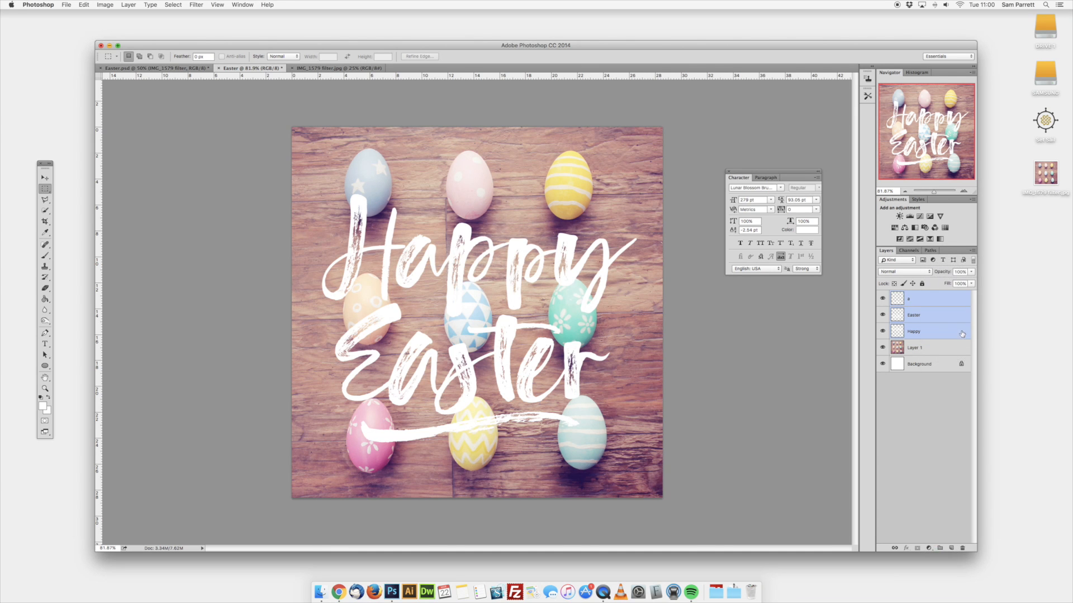
mouse_move(990, 493)
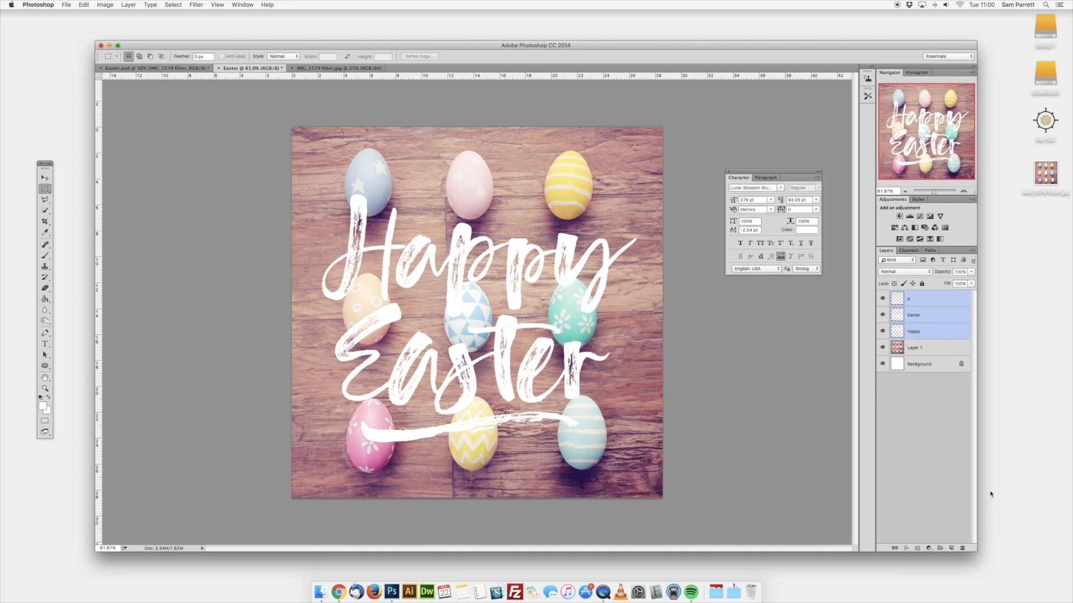
Merge the rasterized layers into one layer and rename it 'Text'.
right_click(928, 299)
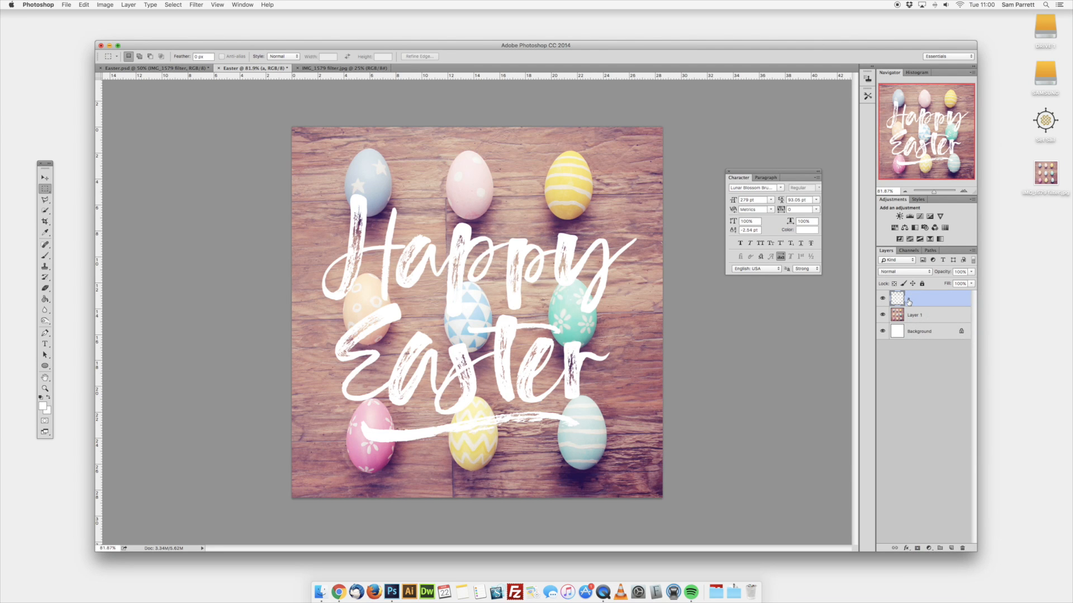
right_click(927, 300)
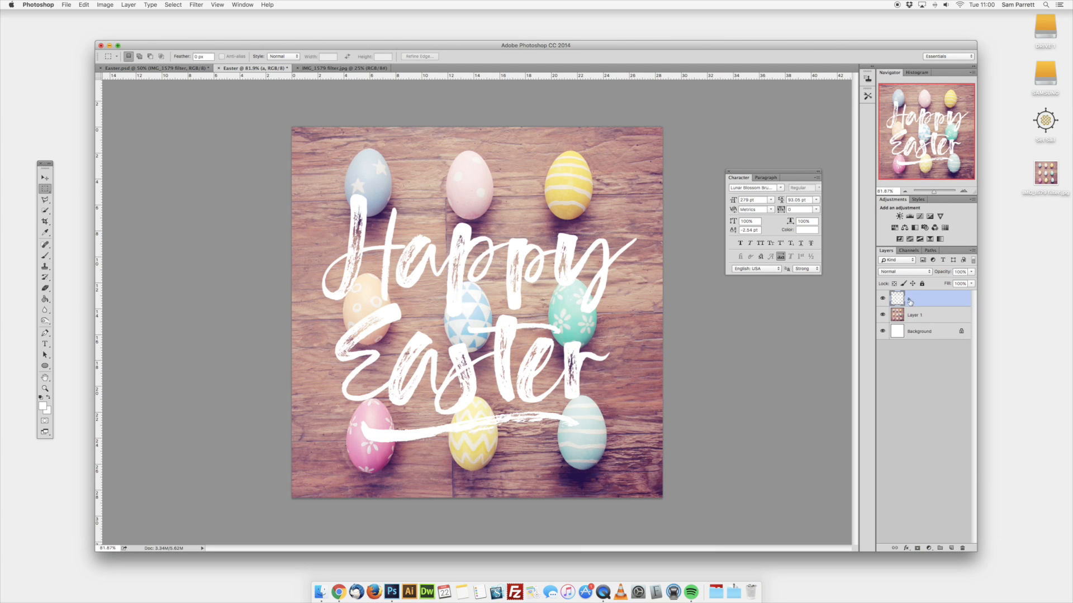
double_click(916, 299)
text(Text)
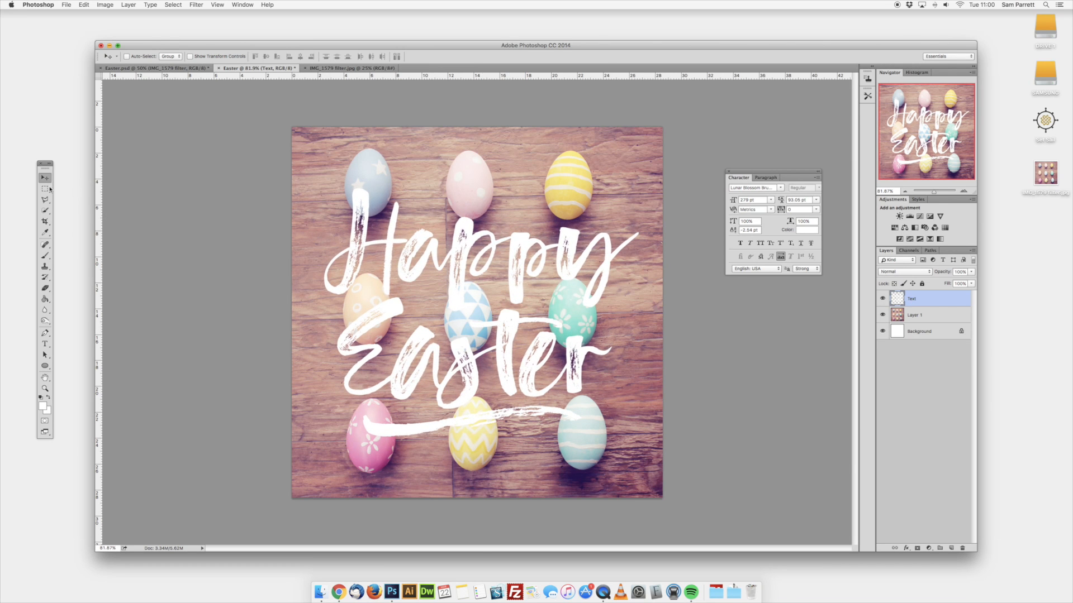
right_click(480, 304)
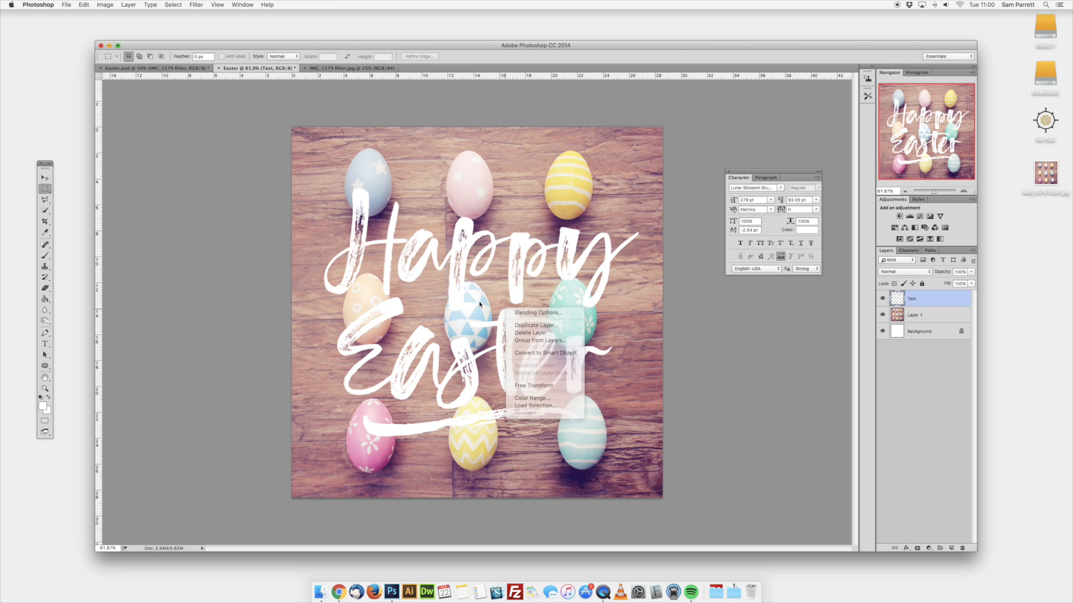
click(533, 386)
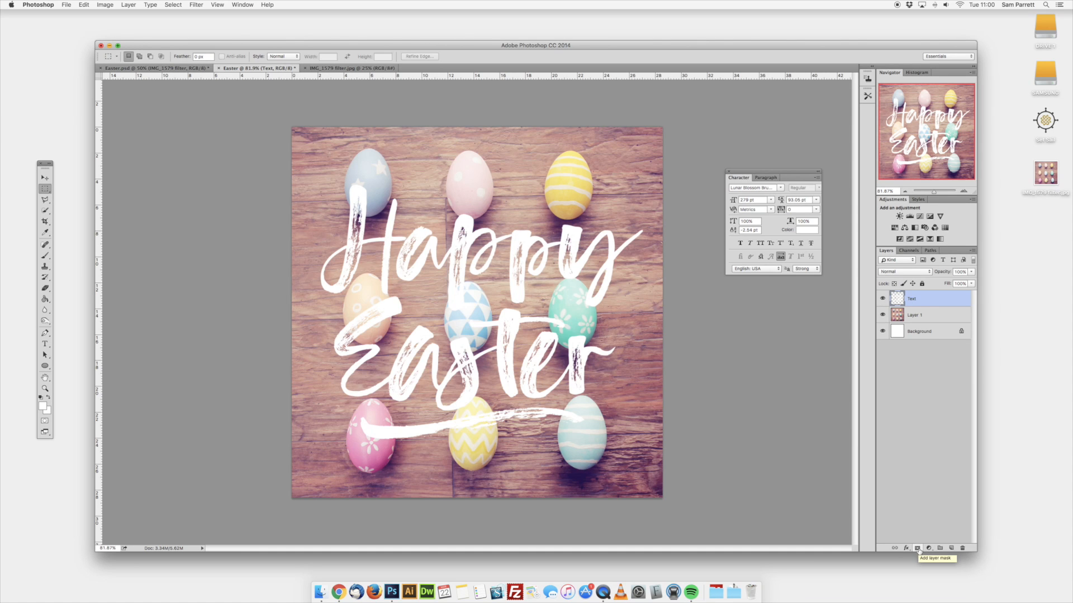
Add a mask to the Text layer and paint black over the blue, pink and green eggs so the letters pass behind them.
click(918, 547)
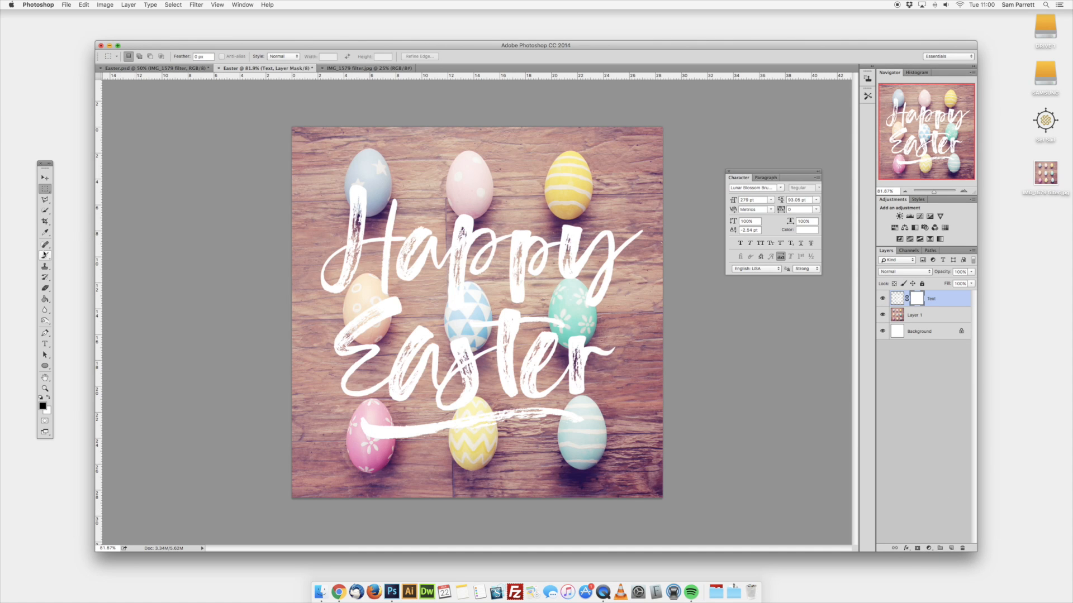
click(44, 255)
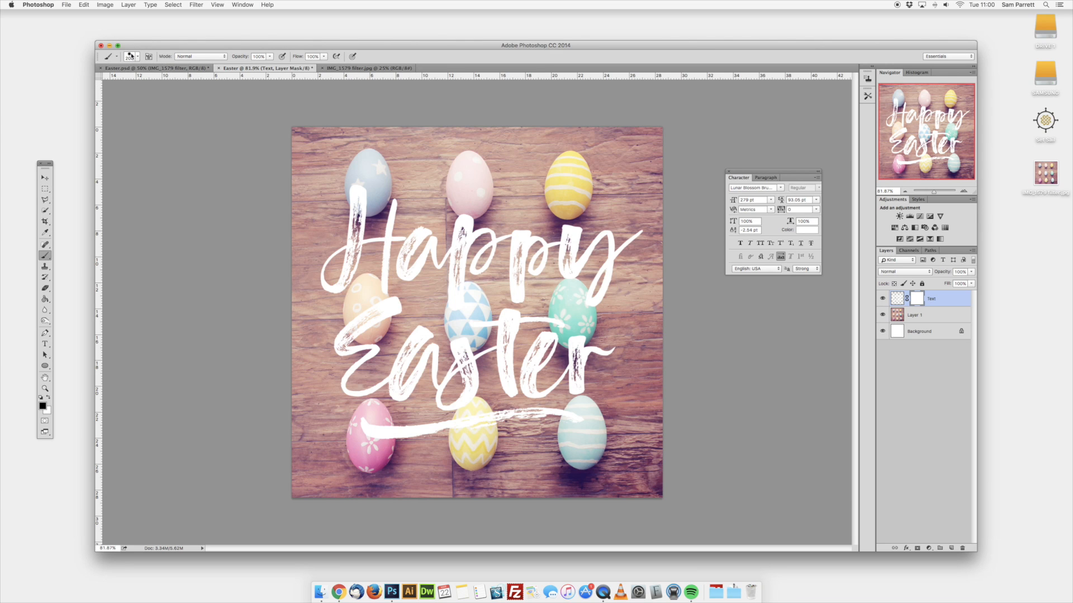
click(130, 56)
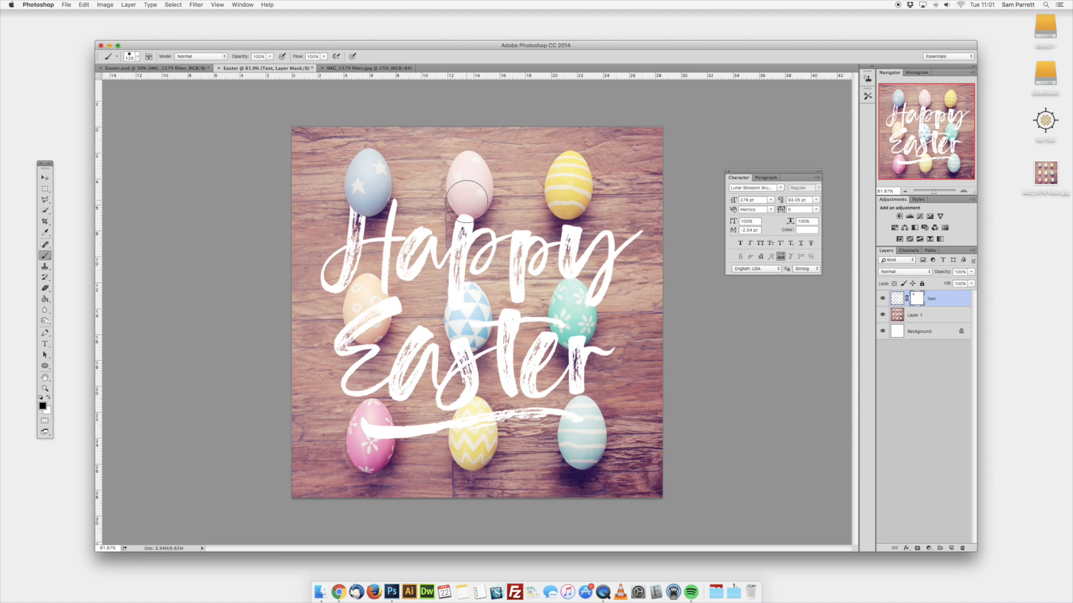
mouse_move(519, 152)
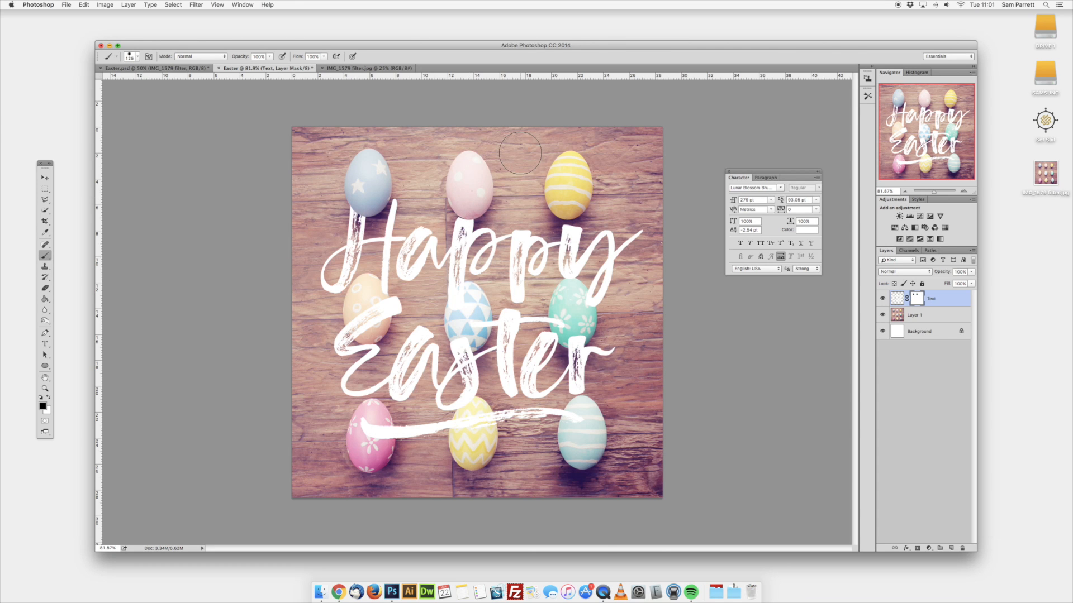
mouse_move(468, 197)
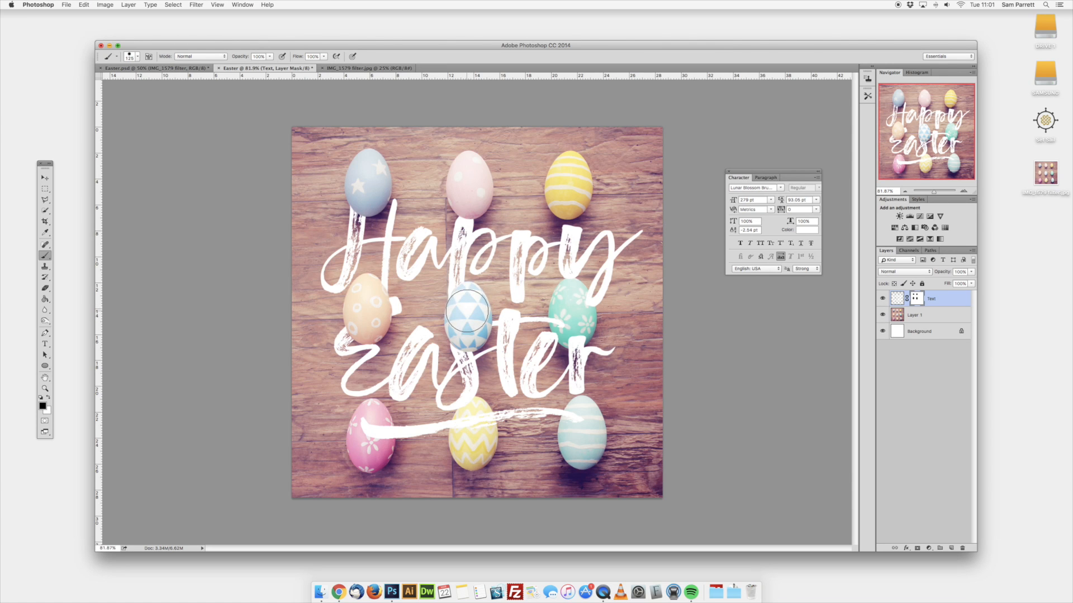
mouse_move(570, 320)
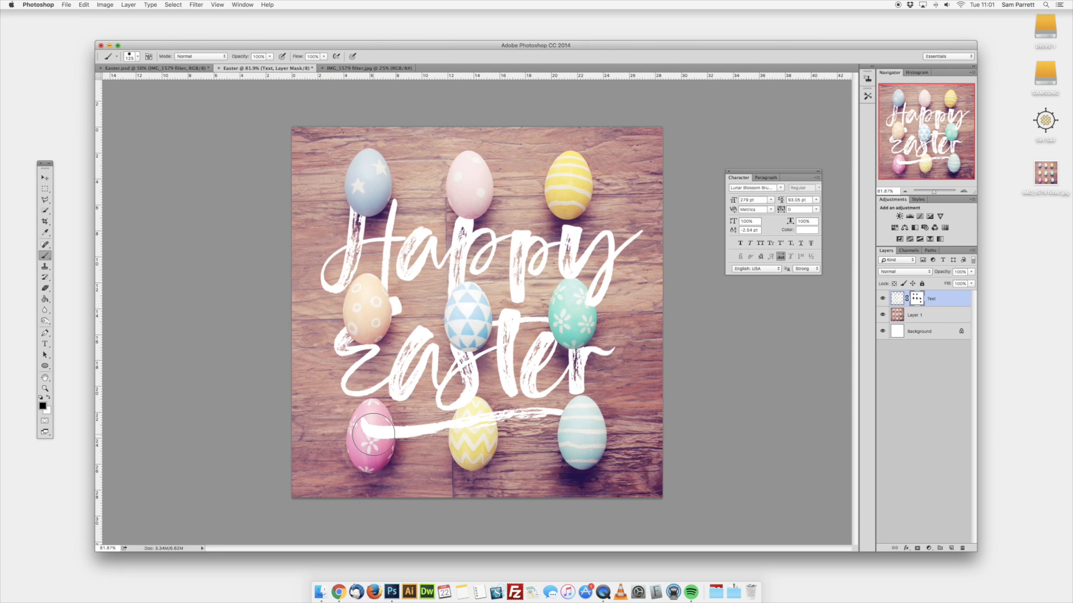
click(83, 5)
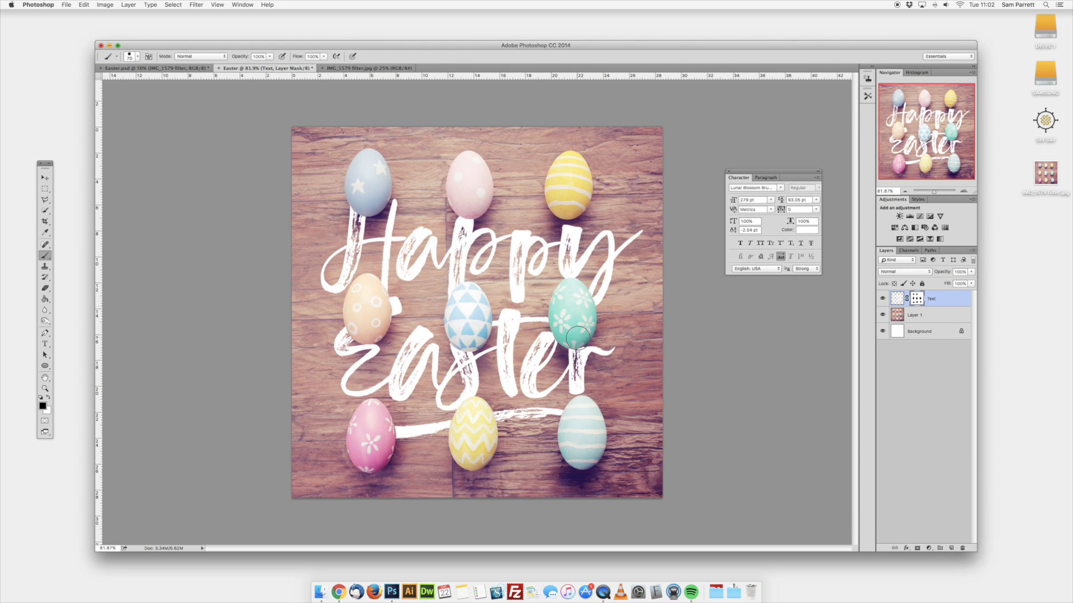
Add an empty layer named Shadows above Text and rename the photo layer to Image.
click(940, 547)
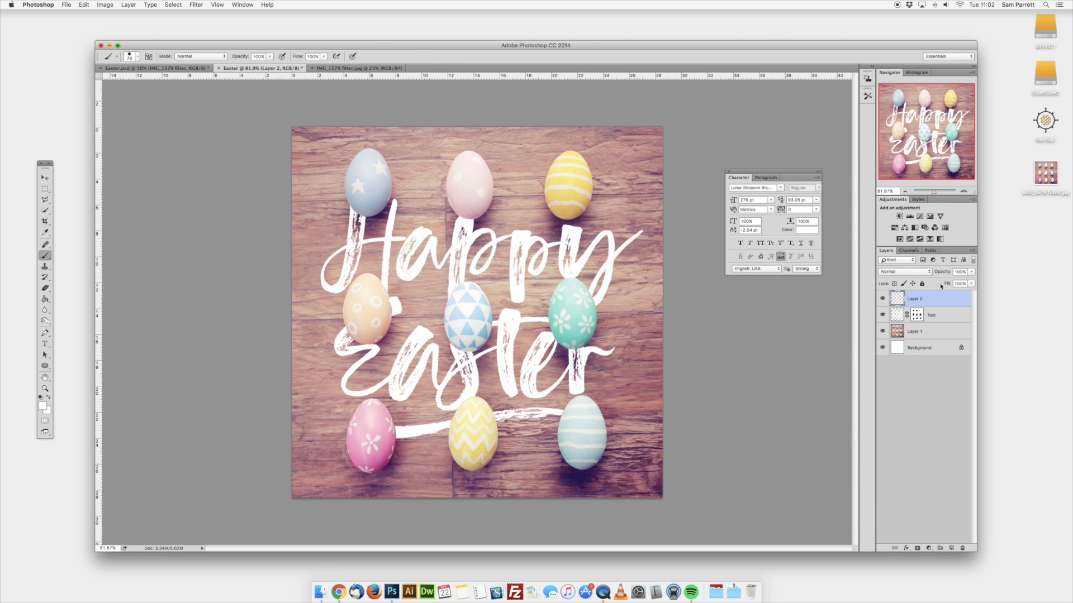
double_click(915, 298)
text(Shadow)
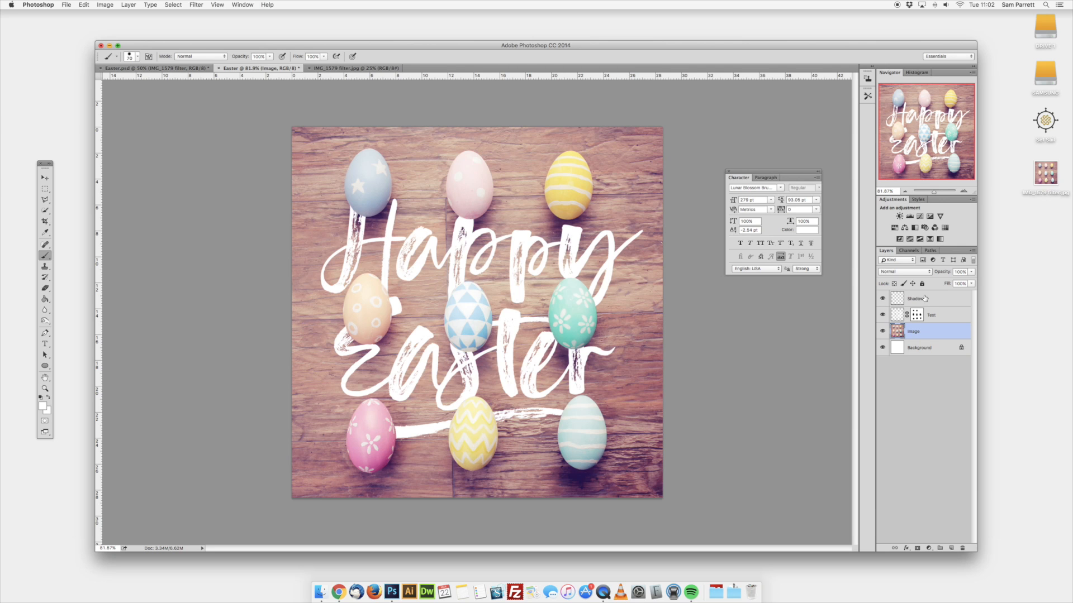
right_click(913, 298)
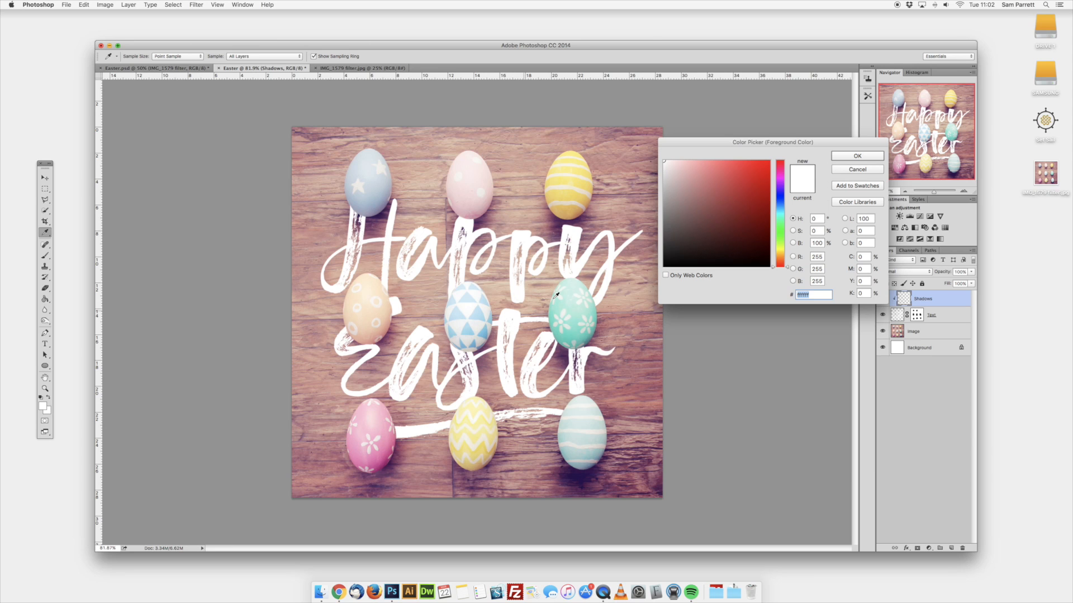
mouse_move(584, 473)
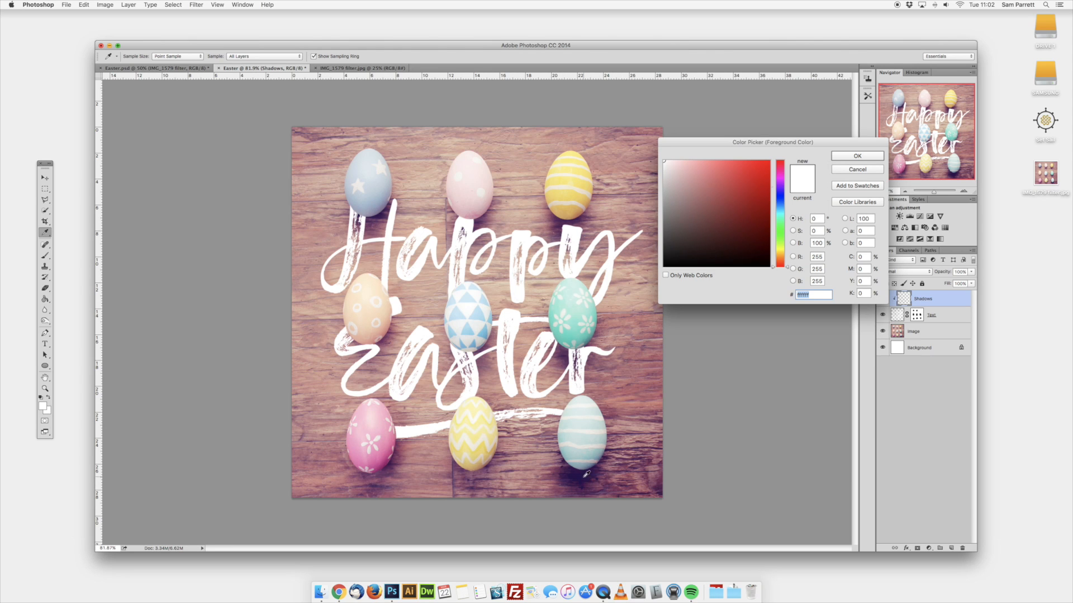
Sample a dark purple from the photo as the foreground shadow colour.
click(735, 234)
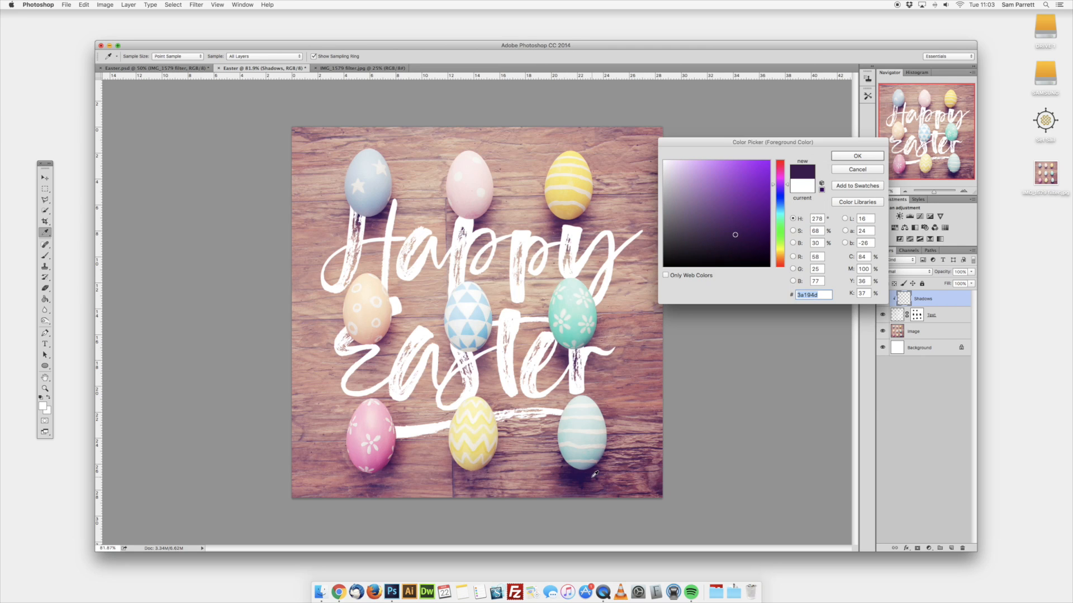
click(856, 156)
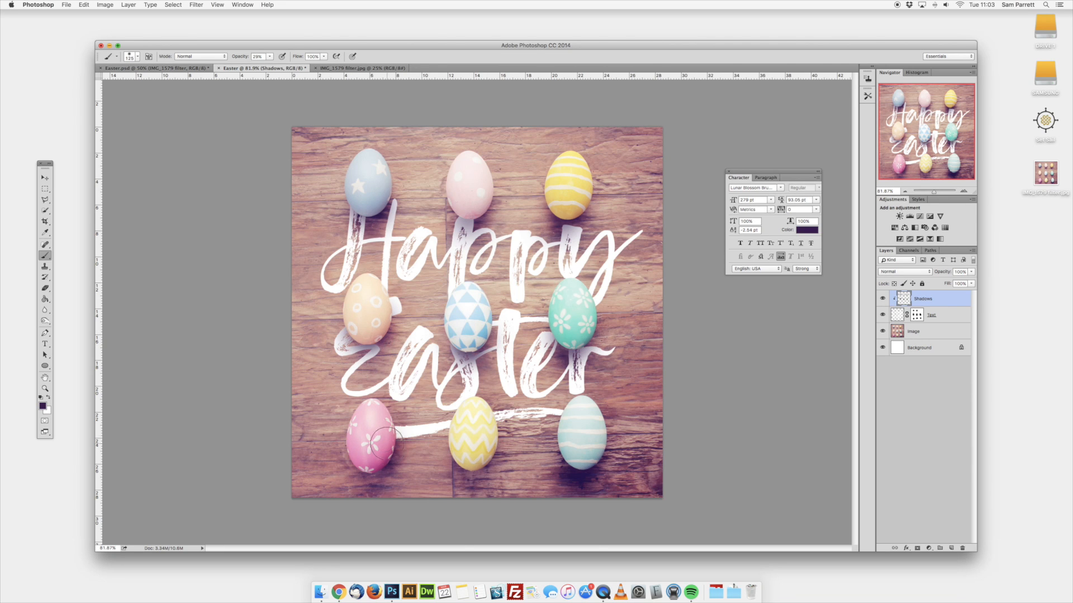
Add a Hue/Saturation adjustment layer on top with Saturation +12.
click(930, 547)
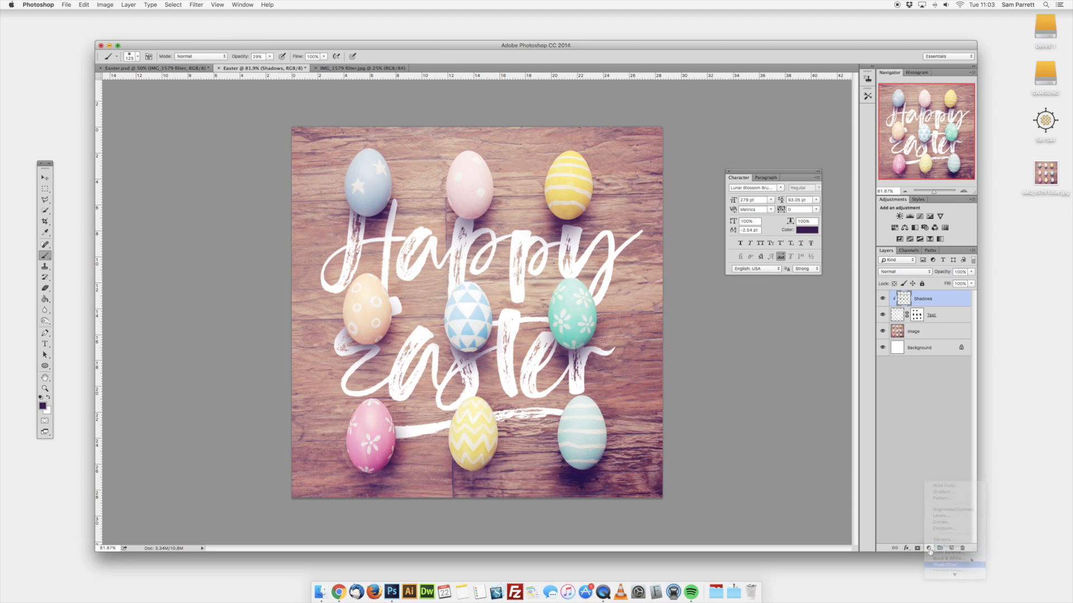
click(931, 548)
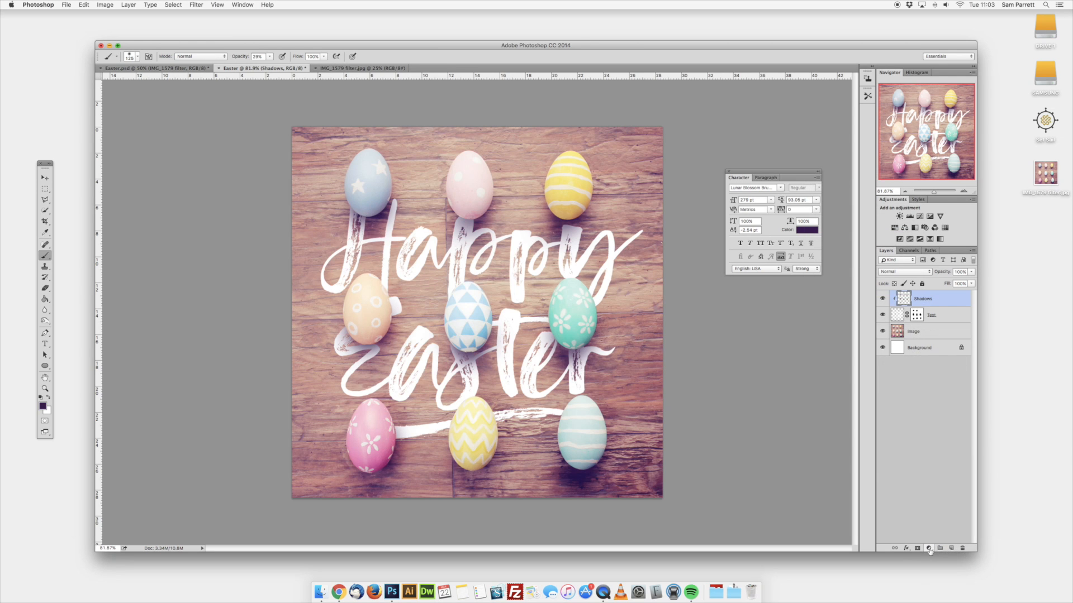
click(928, 548)
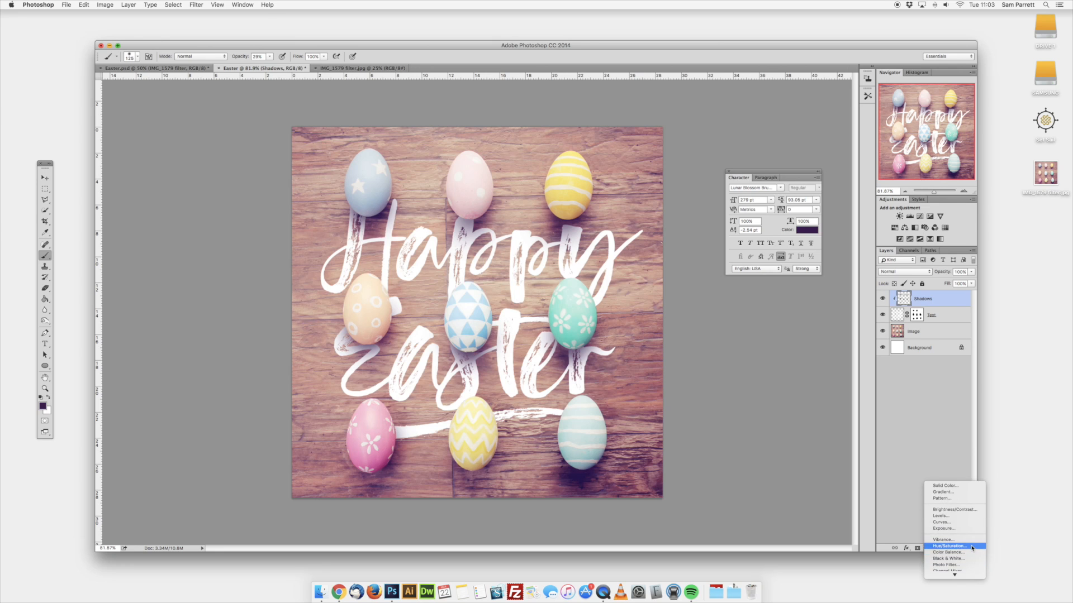
click(949, 547)
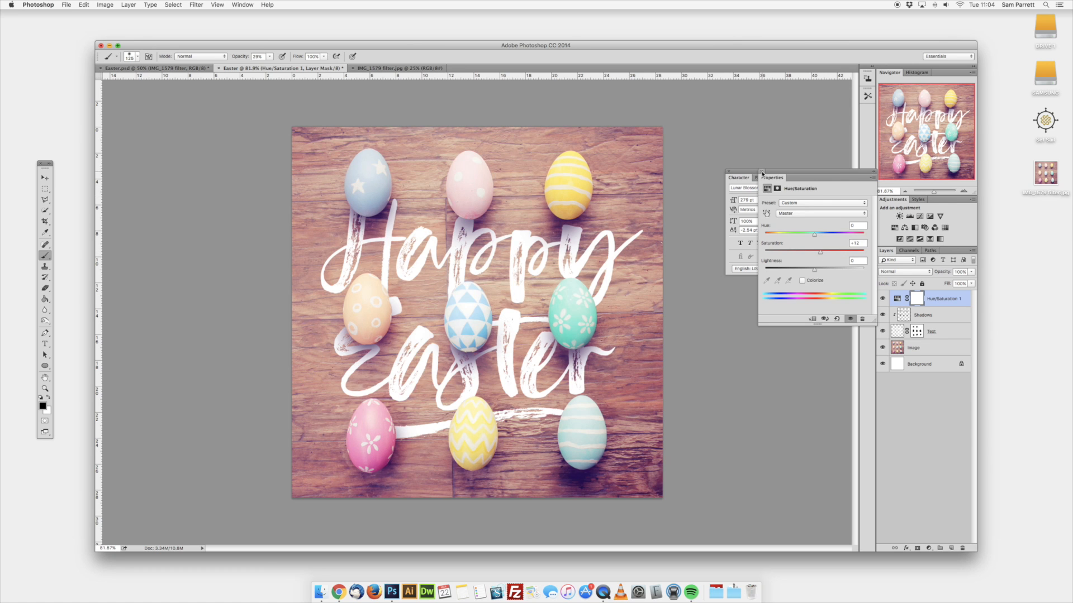
click(66, 5)
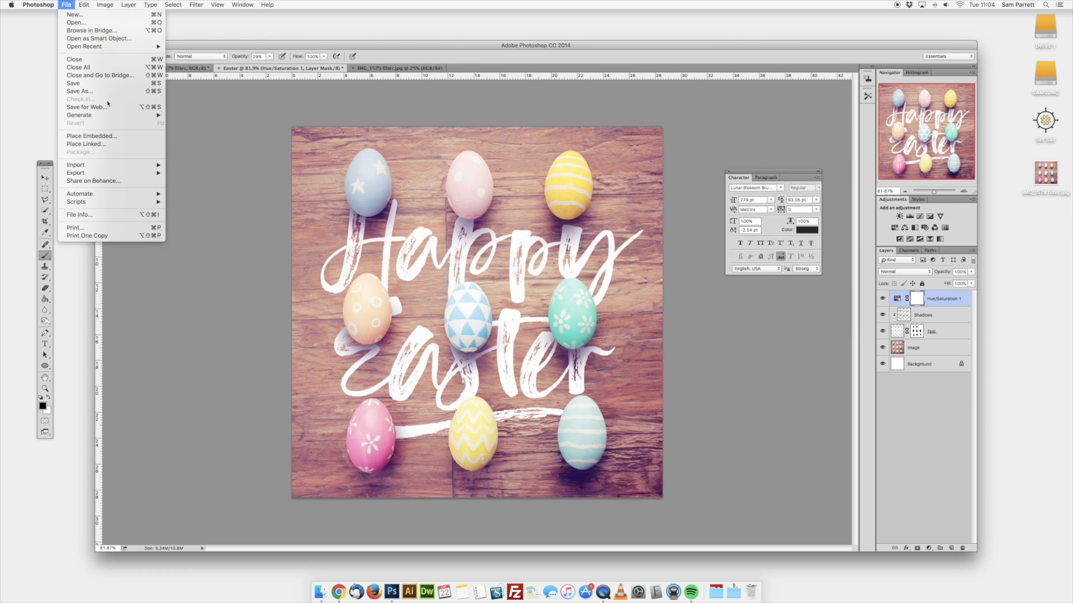
mouse_move(78, 91)
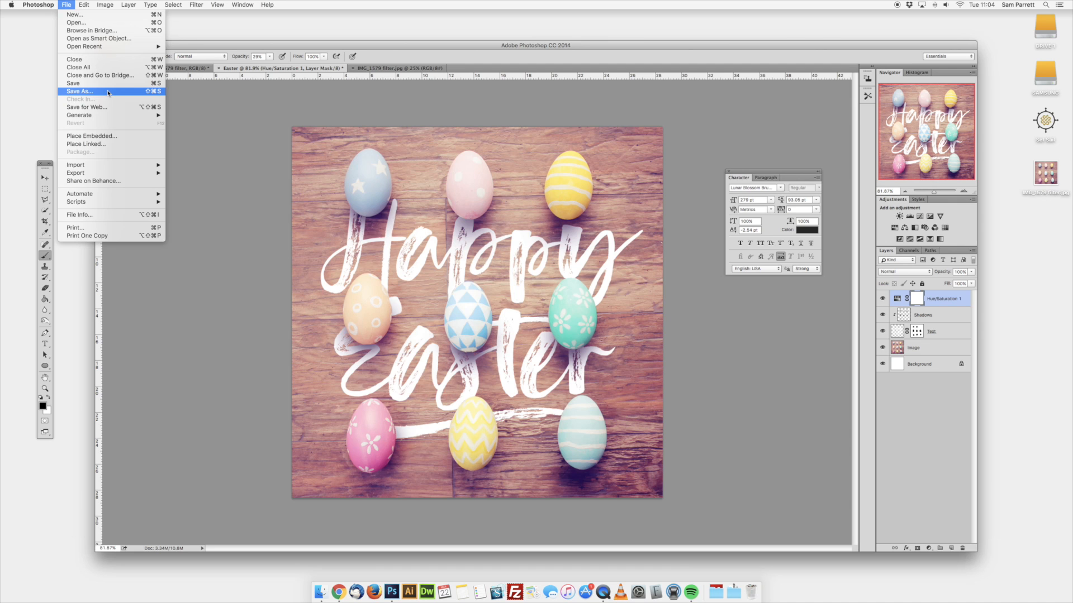
Save the image to the Desktop as Easter.jpg at maximum JPEG quality.
click(78, 90)
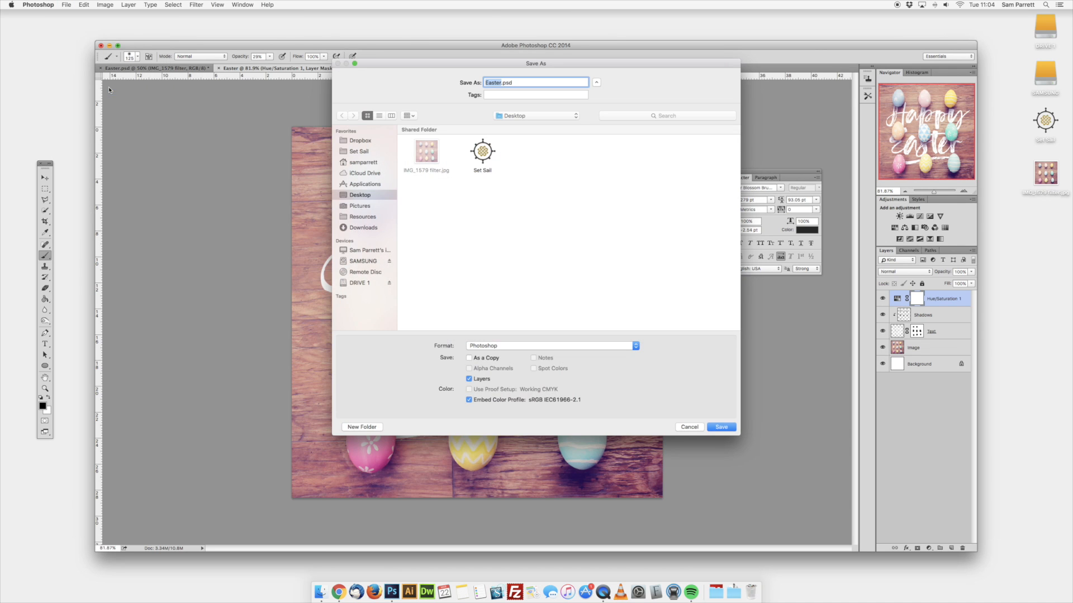
click(550, 345)
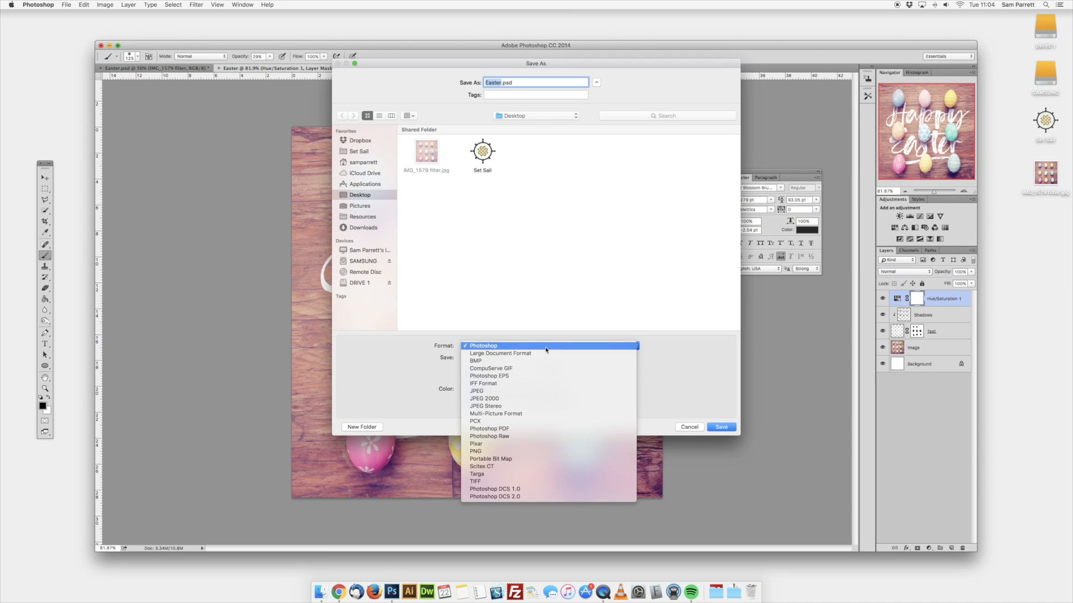
click(478, 391)
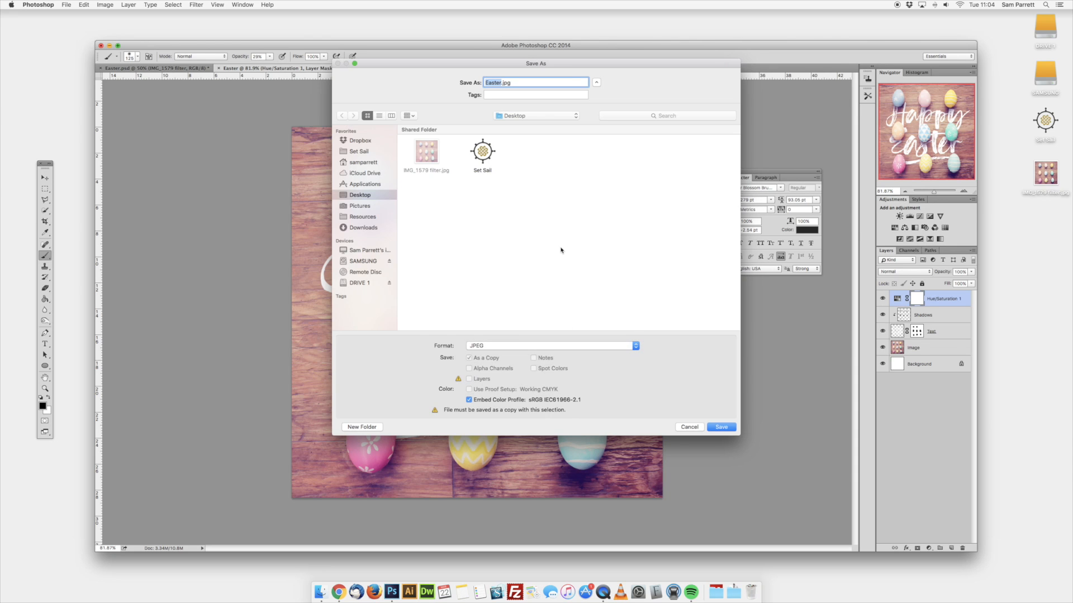
click(721, 427)
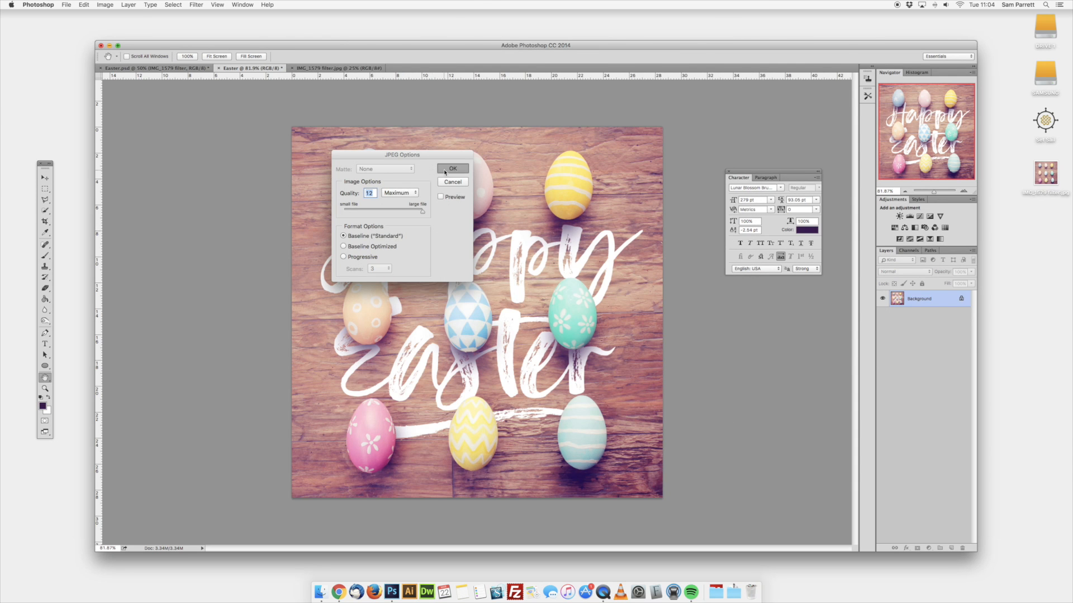
click(452, 168)
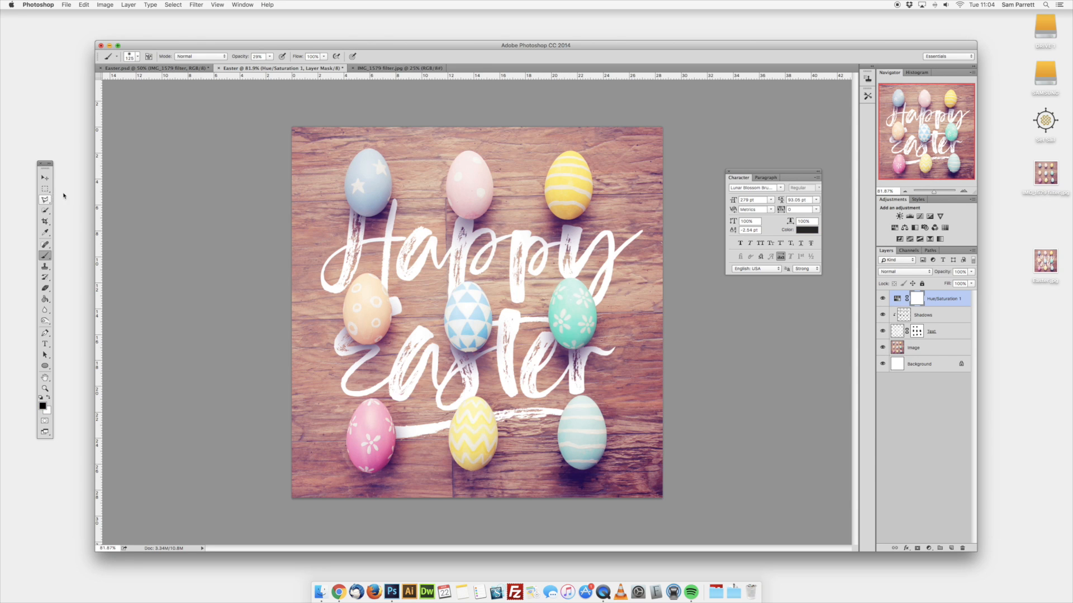